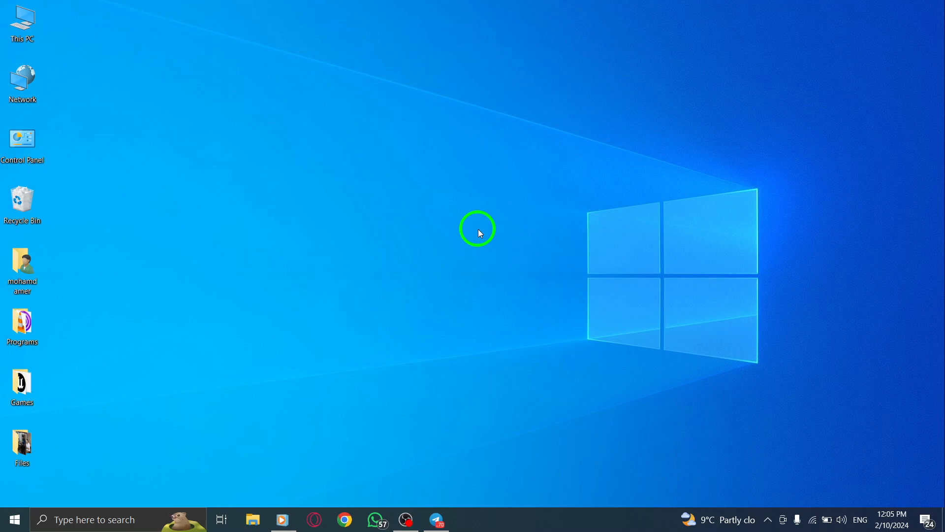
mouse_move(489, 348)
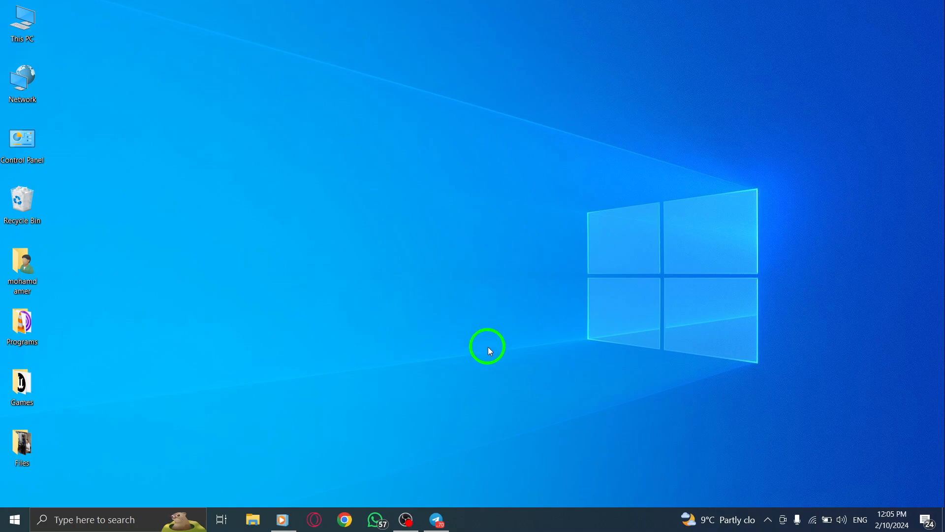
Launch Telegram and reach the Ameroo ch channel's Manage channel settings.
left_click(436, 519)
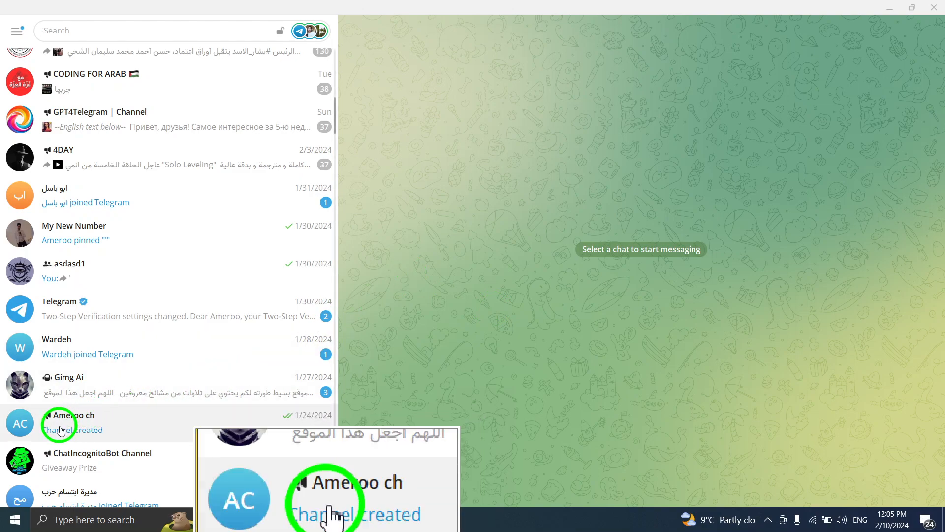
left_click(69, 422)
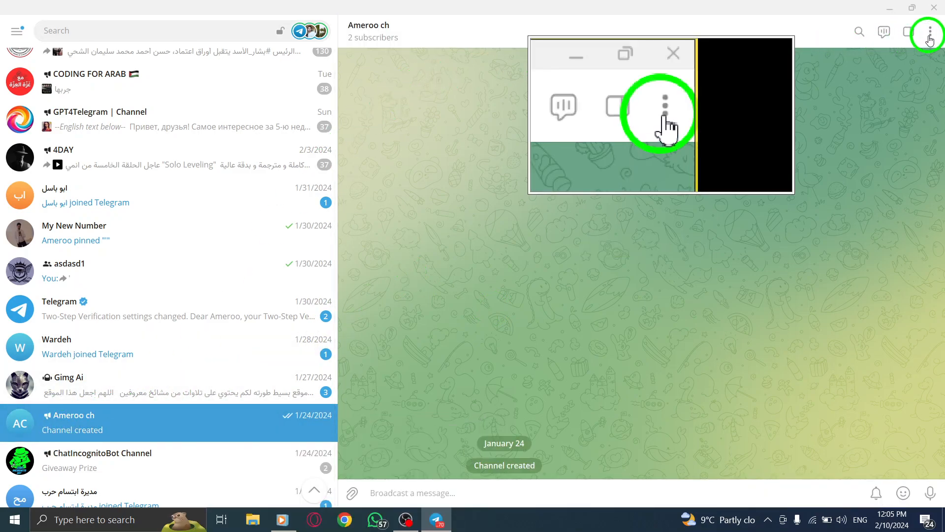
left_click(931, 32)
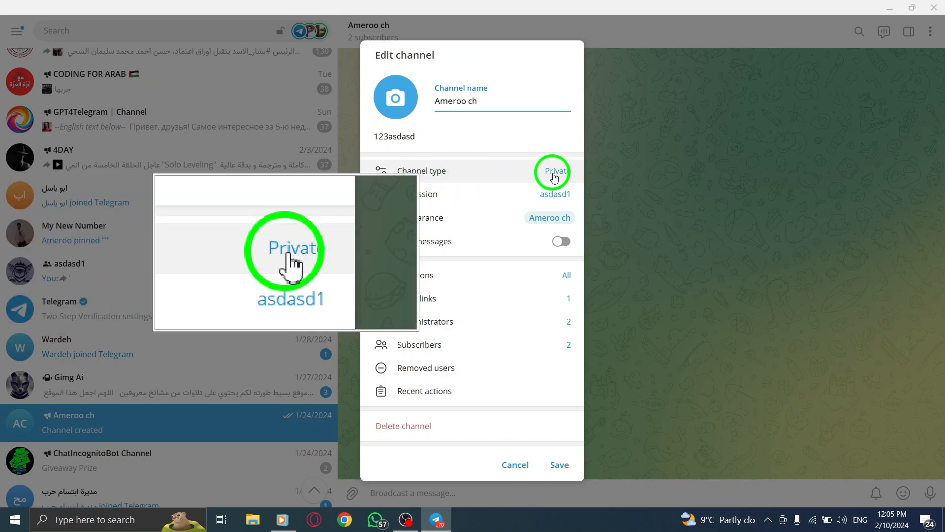
Set Channel type to Private Channel and save the Ameroo ch settings.
left_click(554, 170)
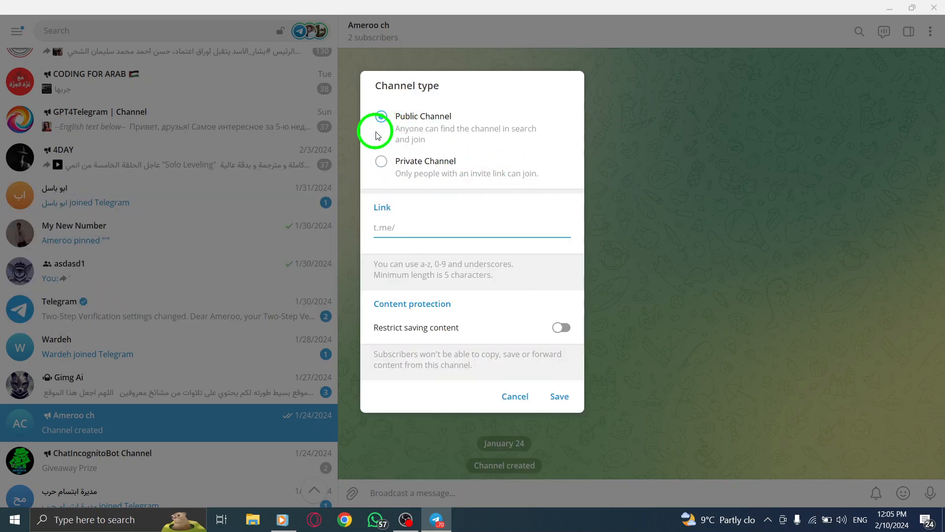
left_click(381, 117)
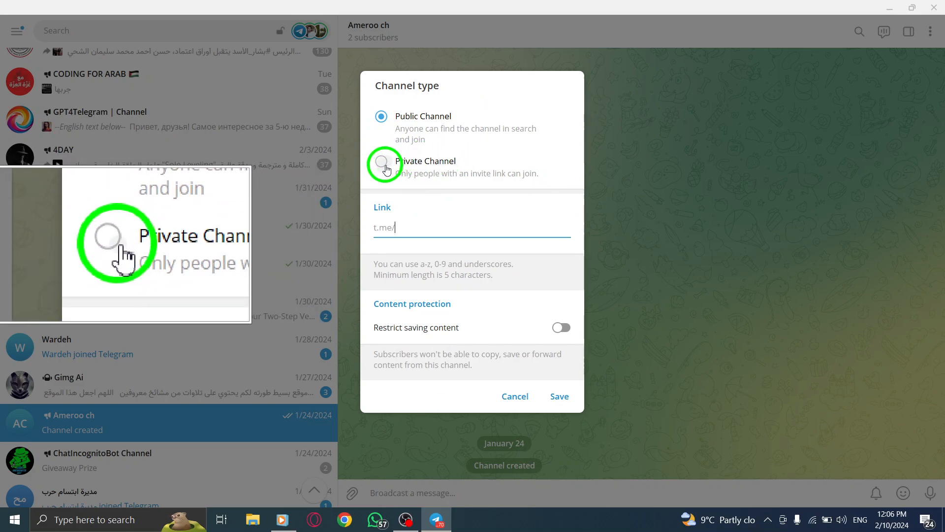
left_click(381, 161)
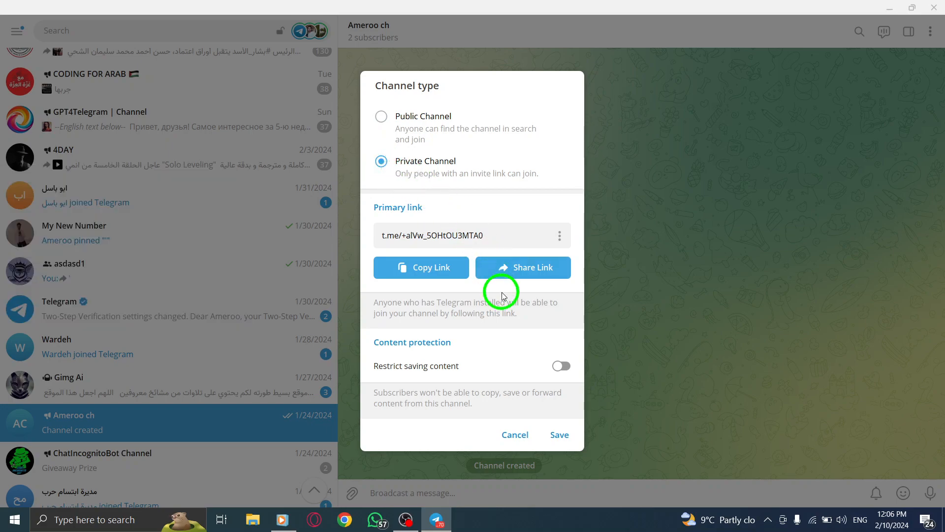
left_click(559, 434)
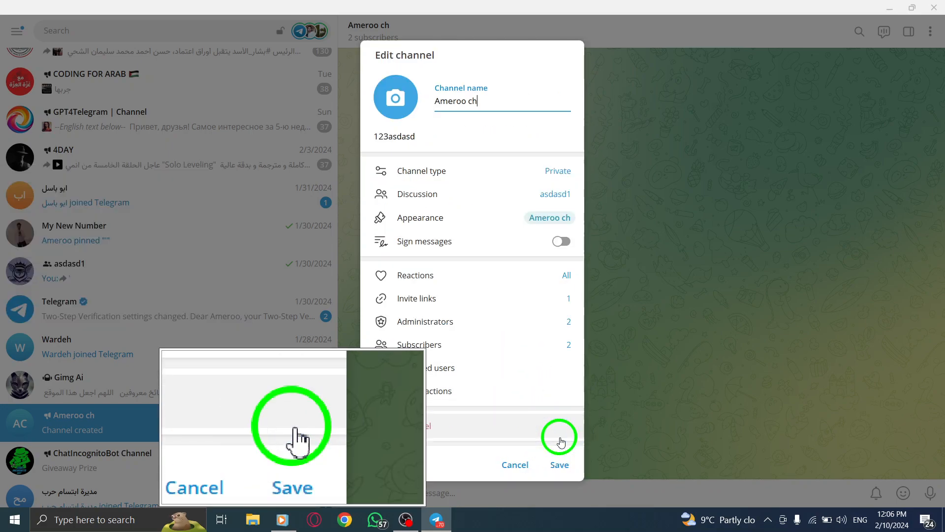